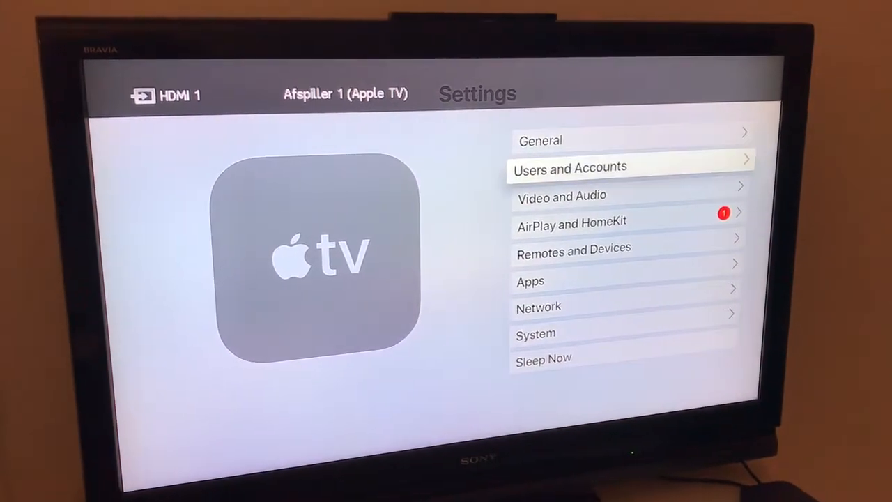
Step: Move down to Apps in the Settings main menu to reach the Apps page
key("down")
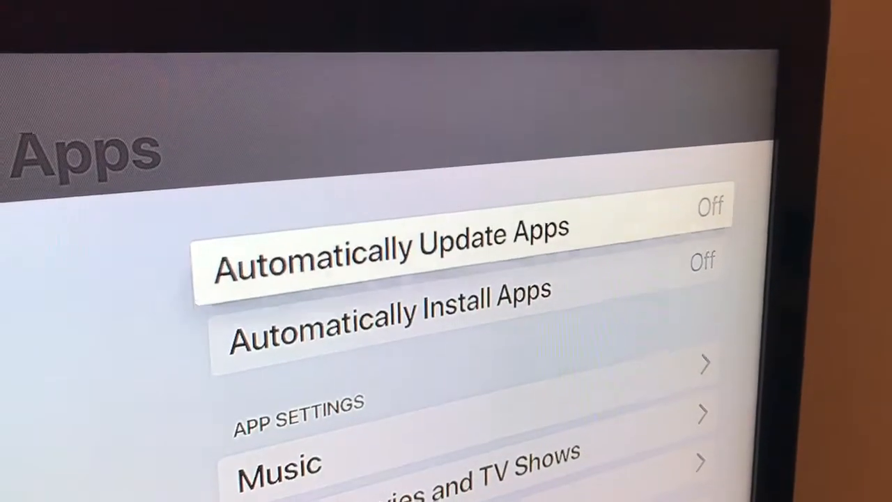
Step: Switch Automatically Update Apps to On, leaving automatic installs Off
left_click(393, 251)
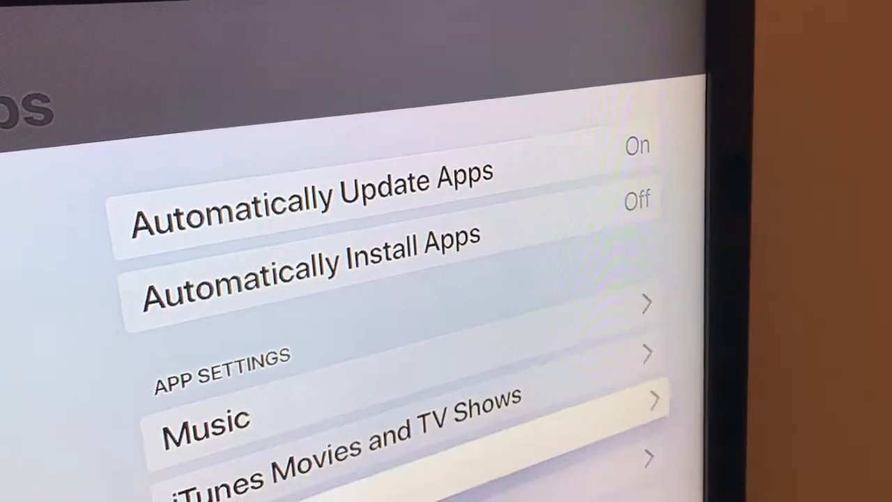
scroll("down", 3)
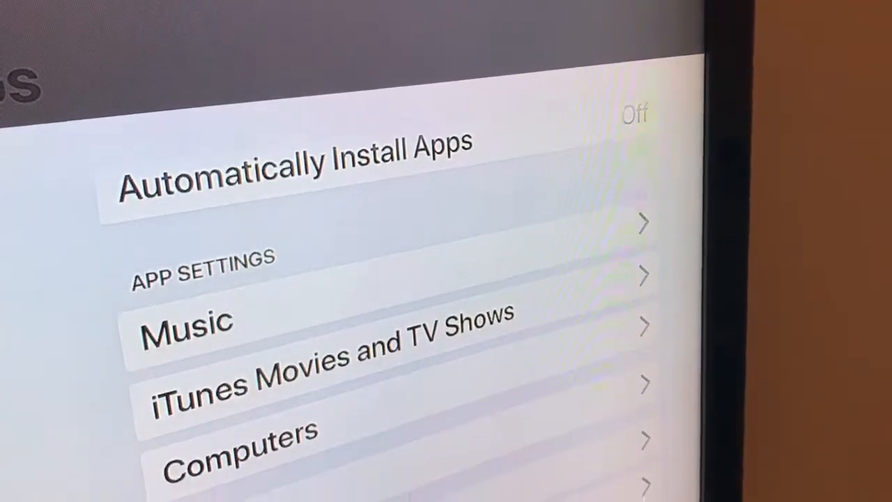